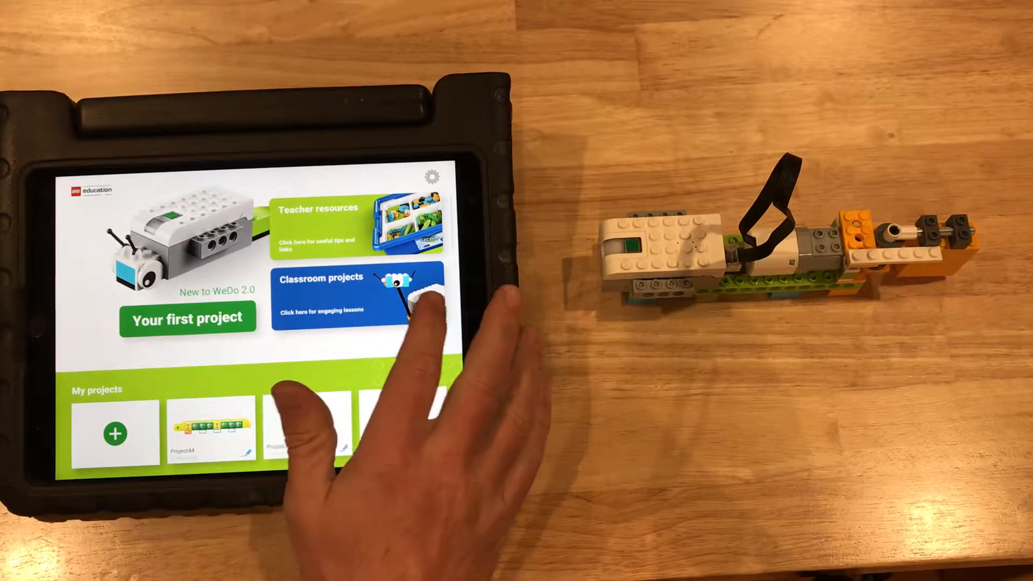
# - Enter the Model Library from the home screen and browse down the list of build models
pyautogui.click(357, 297)
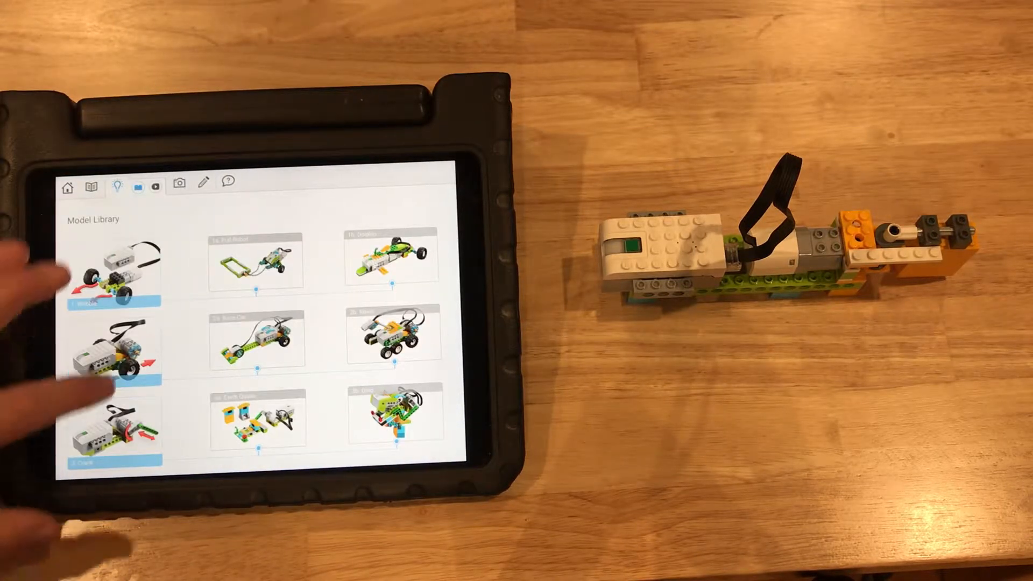
pyautogui.scroll(-3)
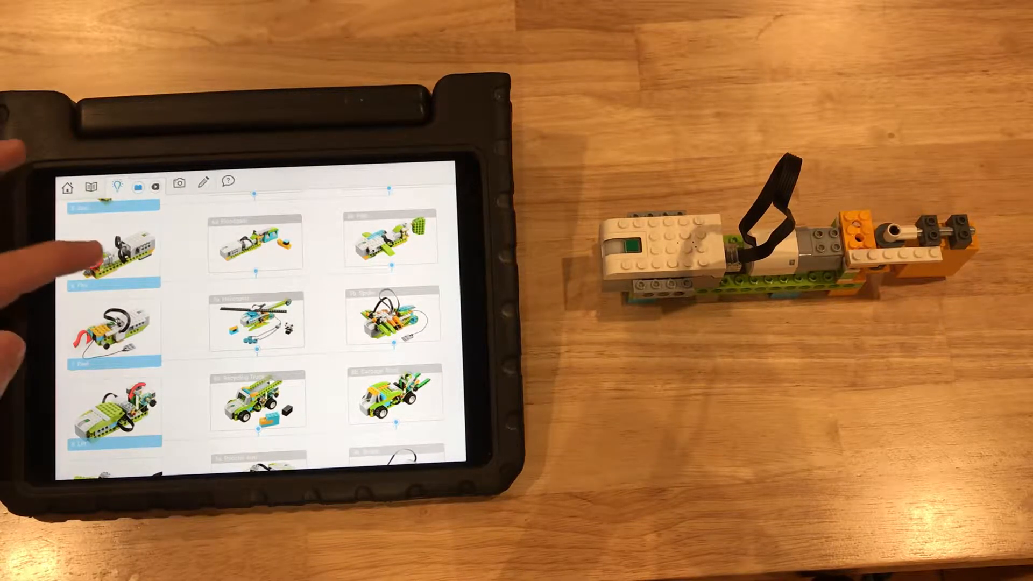
pyautogui.click(112, 248)
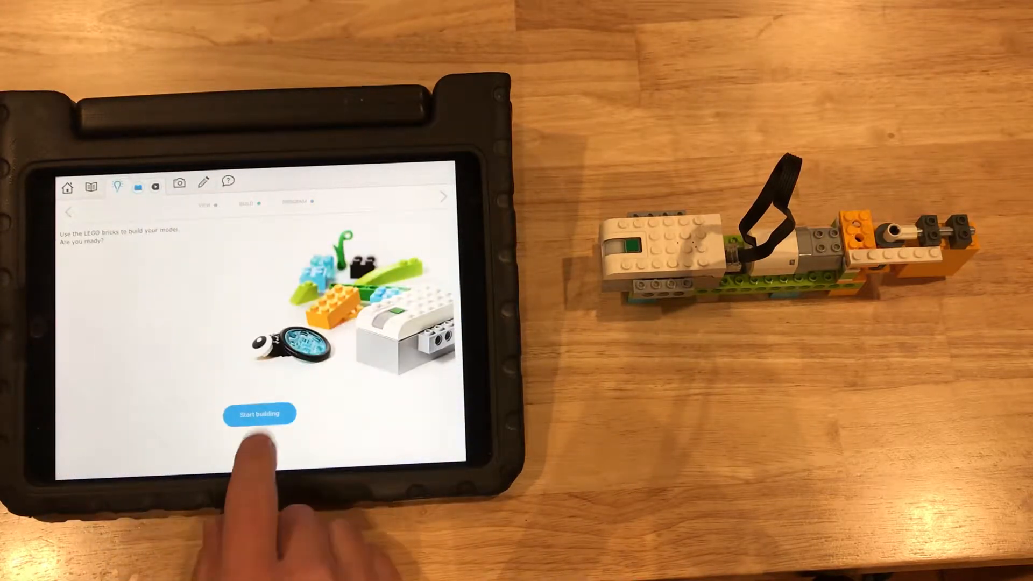
pyautogui.click(259, 414)
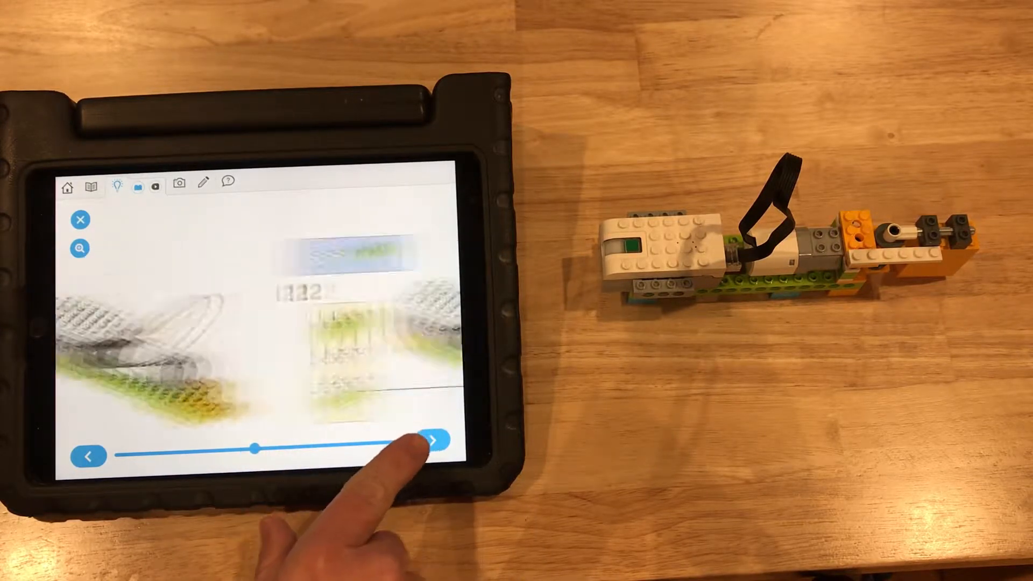
pyautogui.click(432, 456)
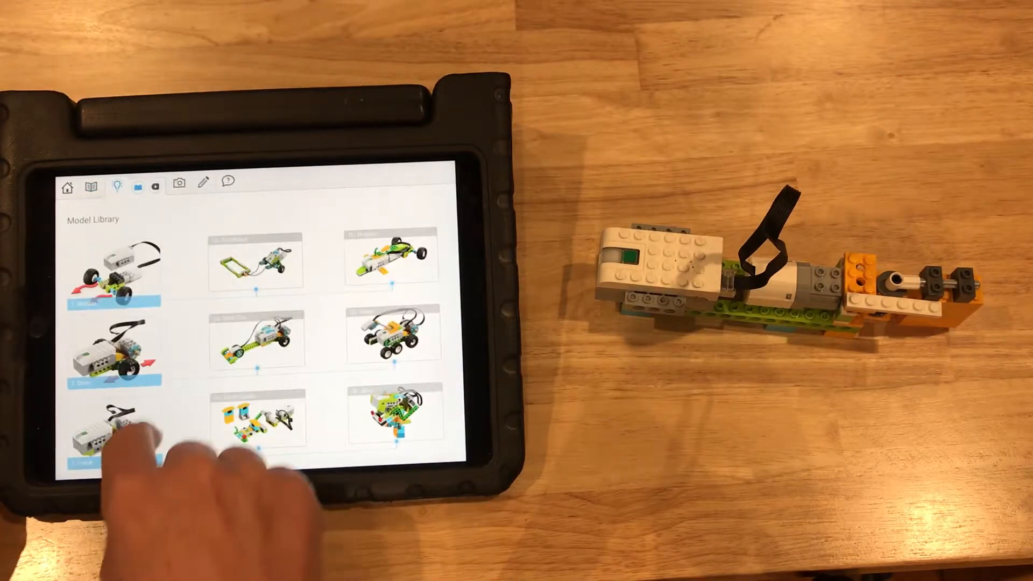
# - Scroll the Model Library down to reach the sensor-driven door model
pyautogui.scroll(-3)
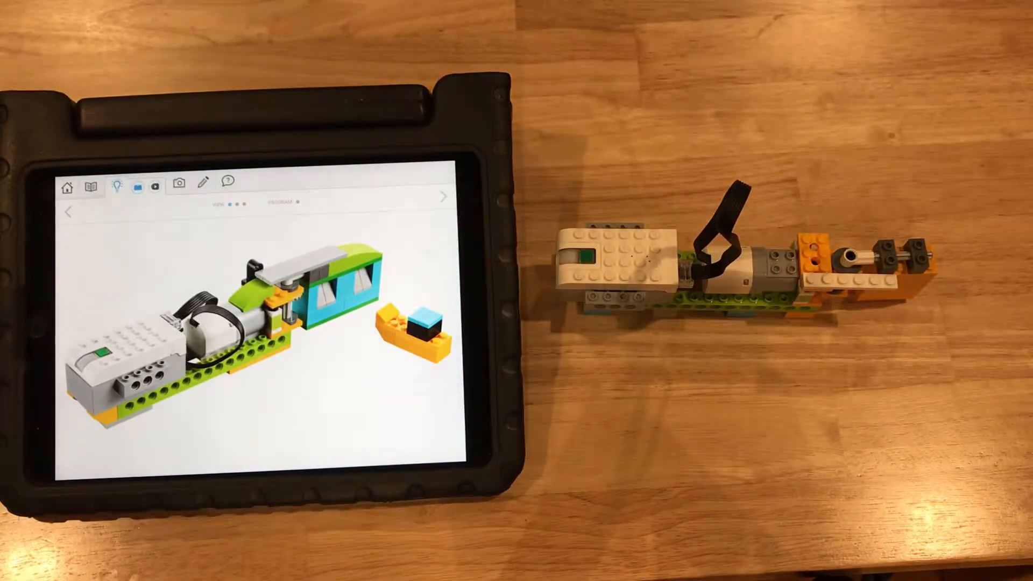
# - Go to the Program step of the door model to get an empty canvas
pyautogui.click(178, 183)
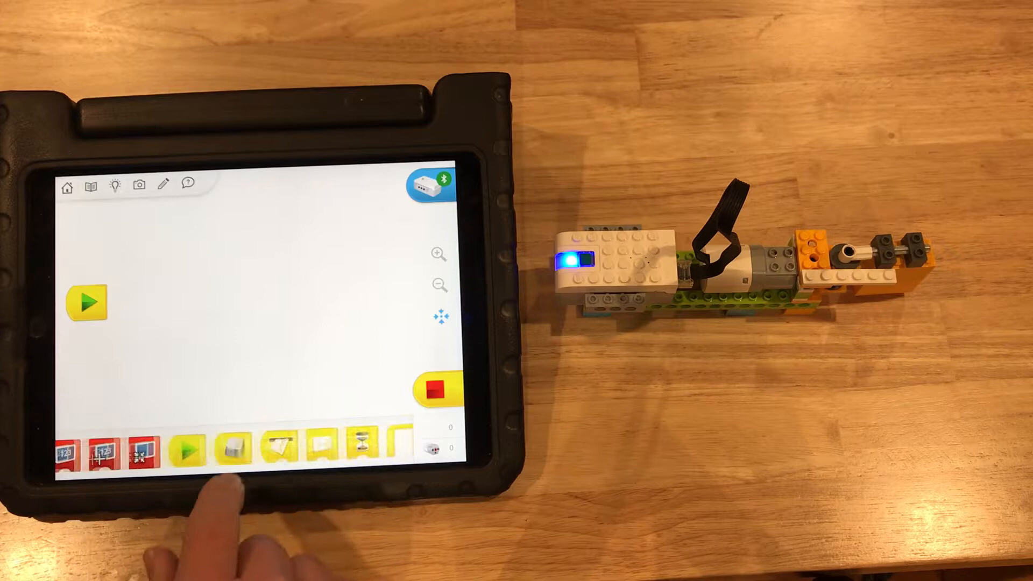
# - Chain motor direction, 1-second run and motor stop blocks after the Start block
pyautogui.hscroll(-3)
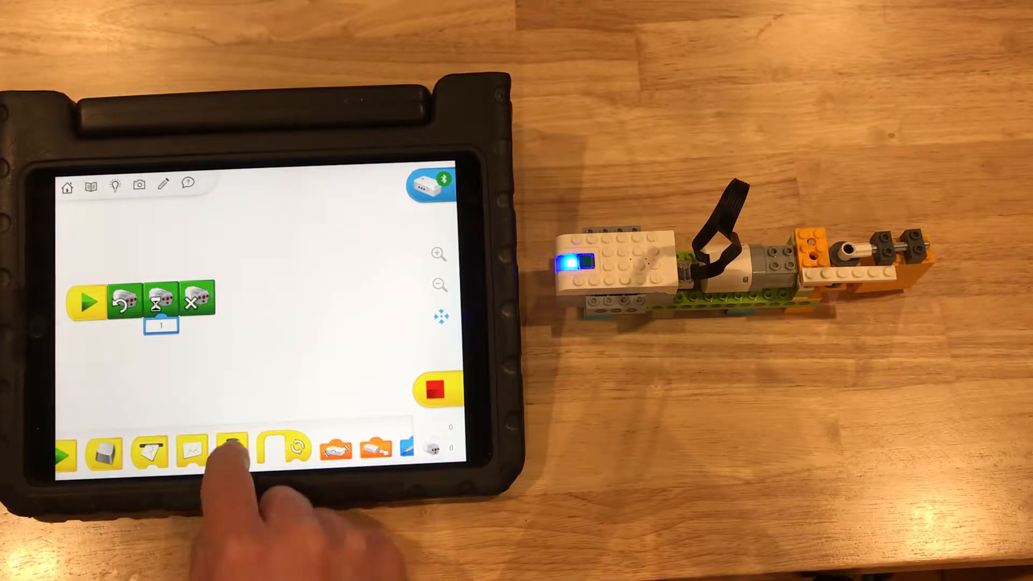
pyautogui.click(231, 448)
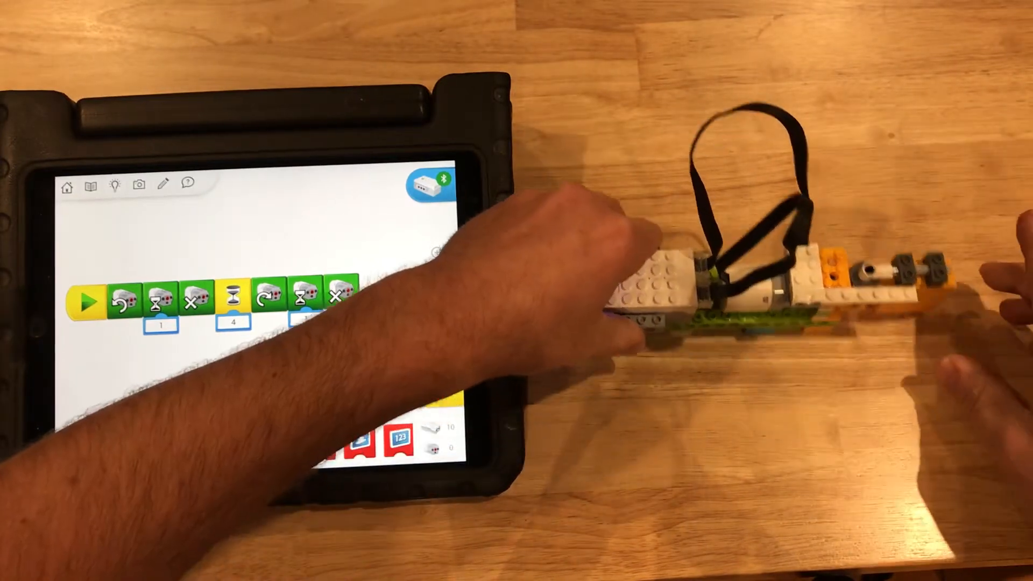
# - Run the program from the Start block to test the door opening and closing
pyautogui.click(86, 300)
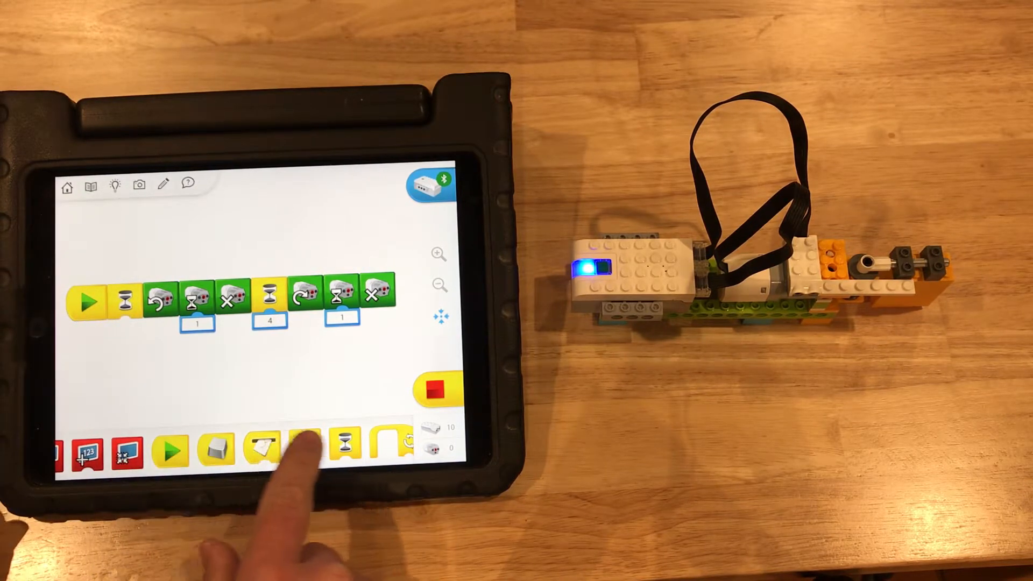
# - Scroll the block palette toward the sensor input blocks for the motion trigger
pyautogui.hscroll(-3)
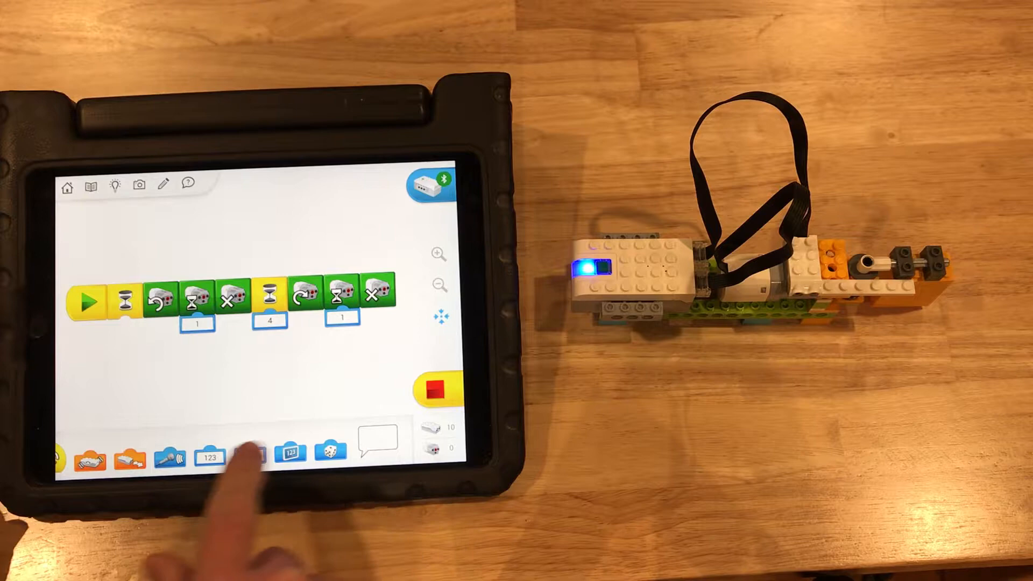